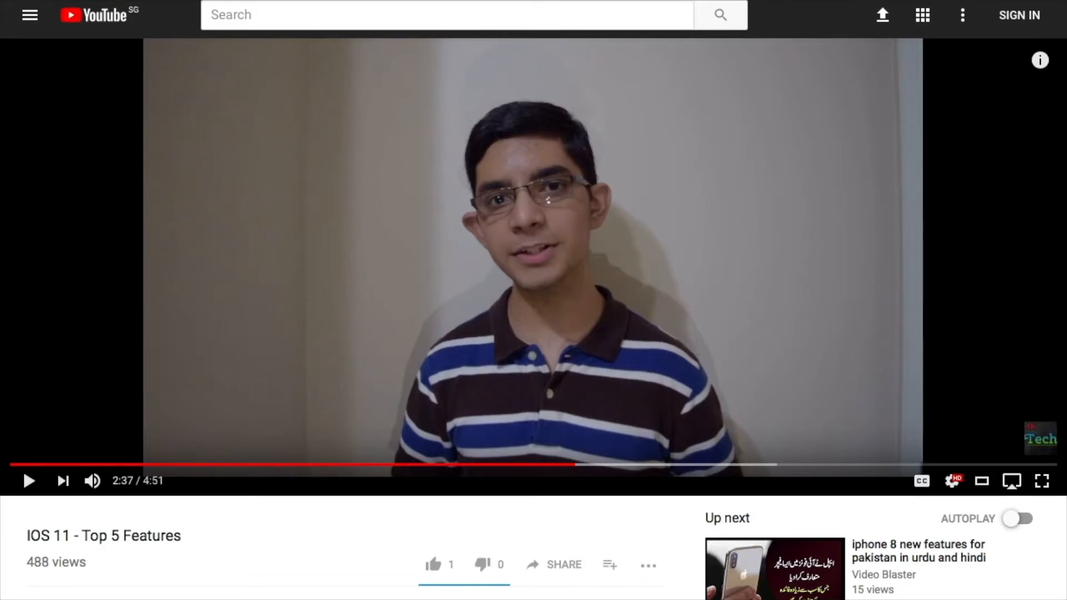
pyautogui.moveTo(631, 257)
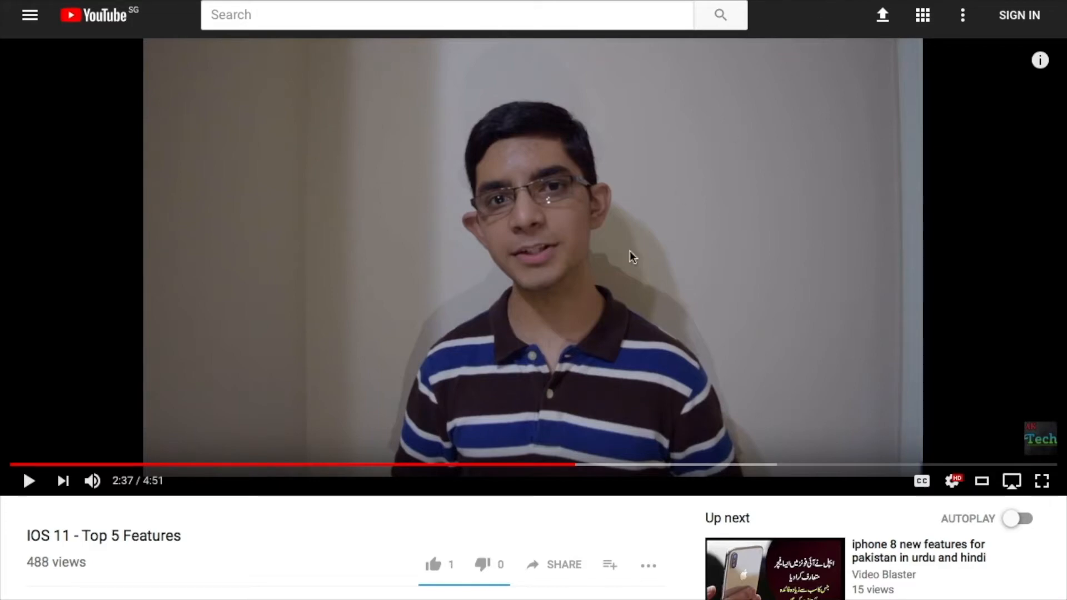
pyautogui.moveTo(562, 565)
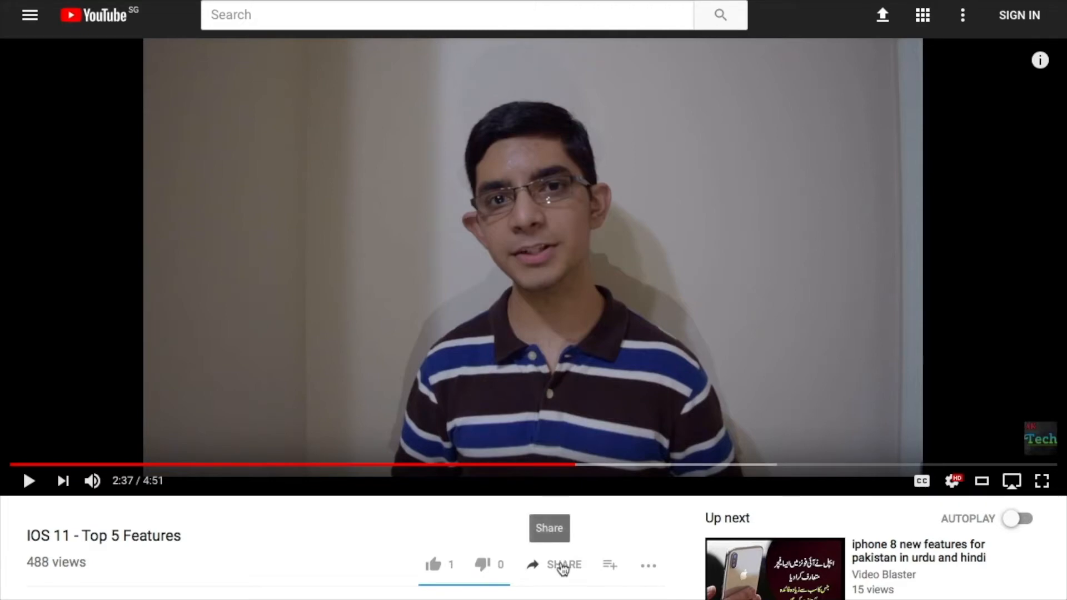
# Bring up the Share panel for the 'IOS 11 - Top 5 Features' video
pyautogui.click(563, 565)
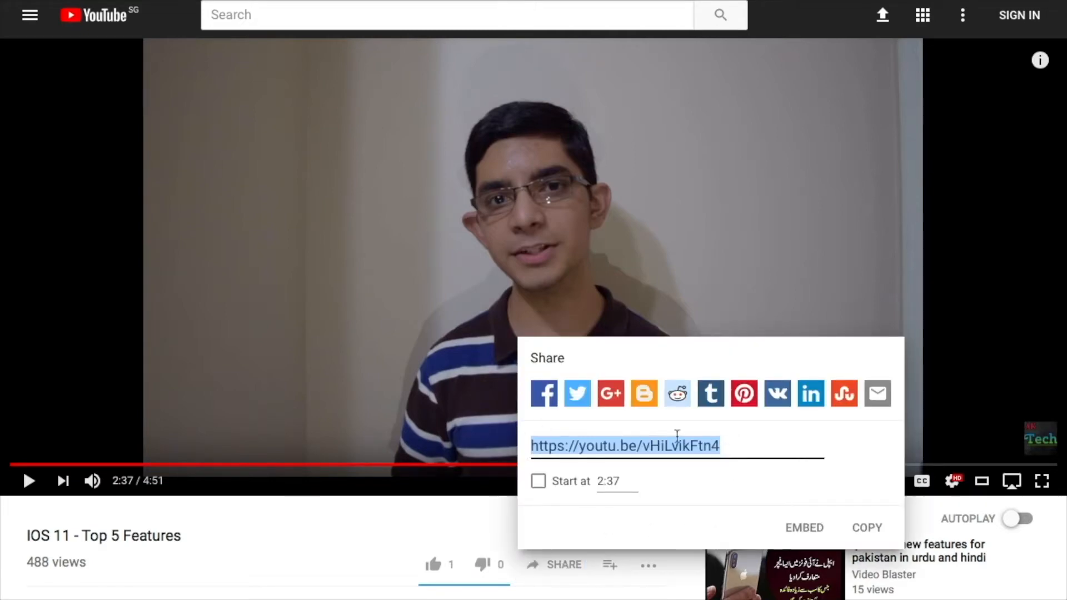
pyautogui.moveTo(668, 524)
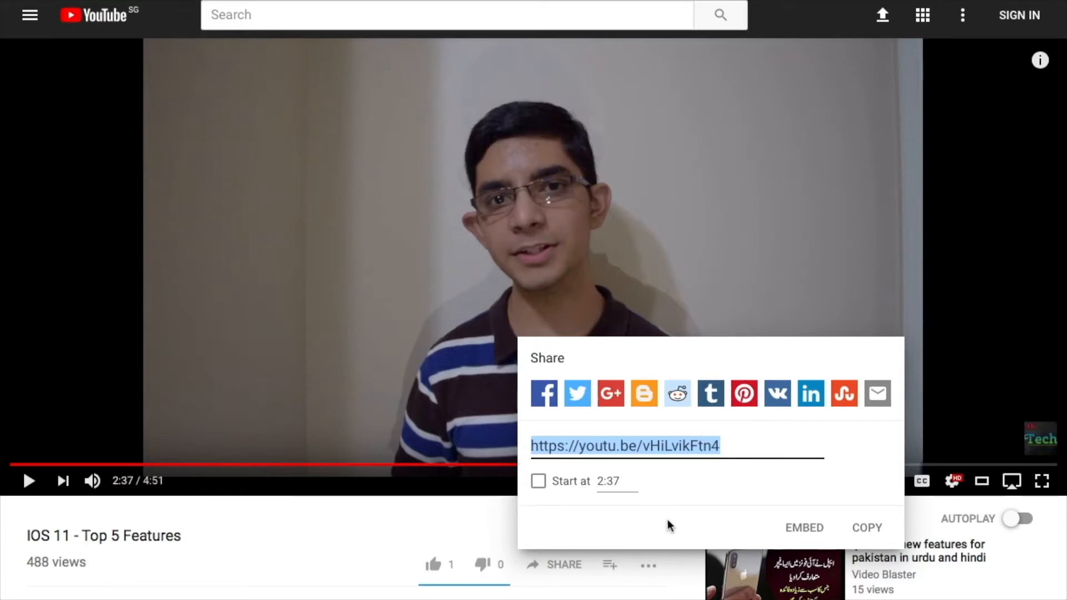
pyautogui.moveTo(541, 490)
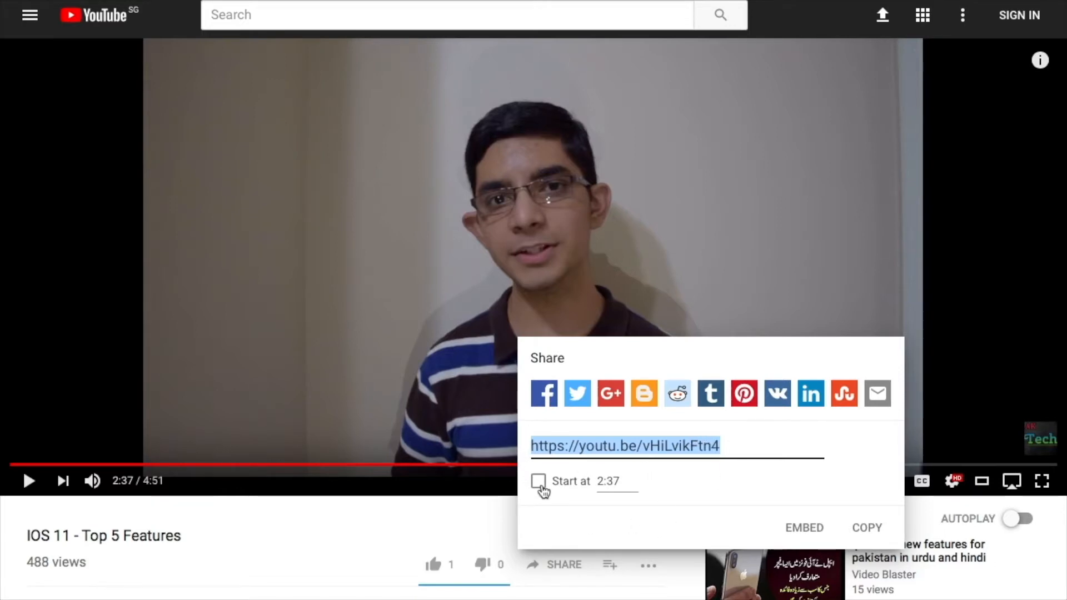
# Enable 'Start at 2:37' and copy the timestamped short link to the clipboard
pyautogui.click(538, 481)
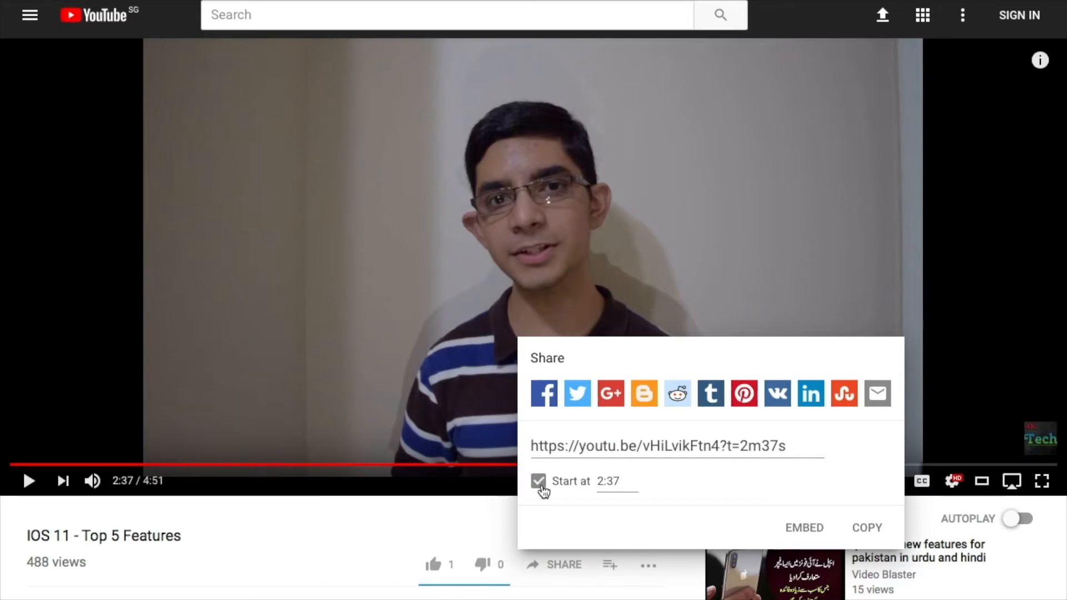
pyautogui.moveTo(632, 503)
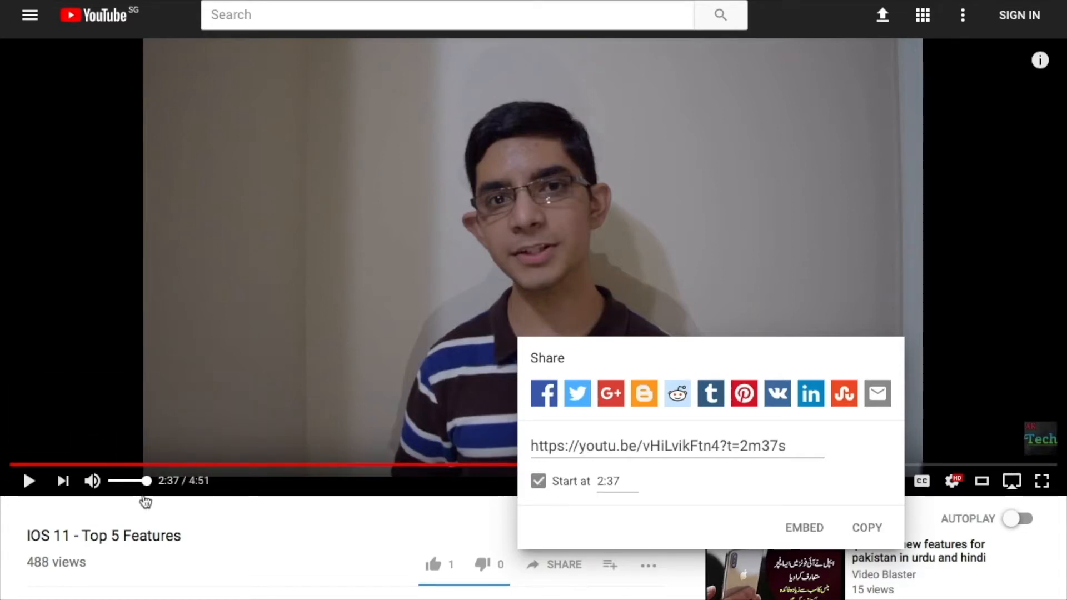
pyautogui.moveTo(823, 516)
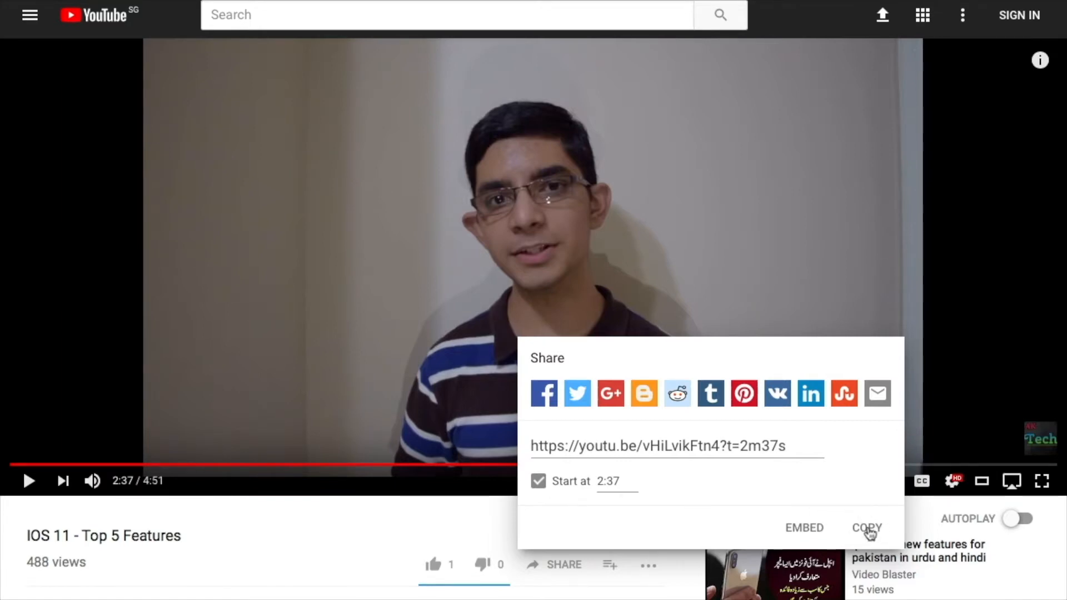
pyautogui.click(867, 527)
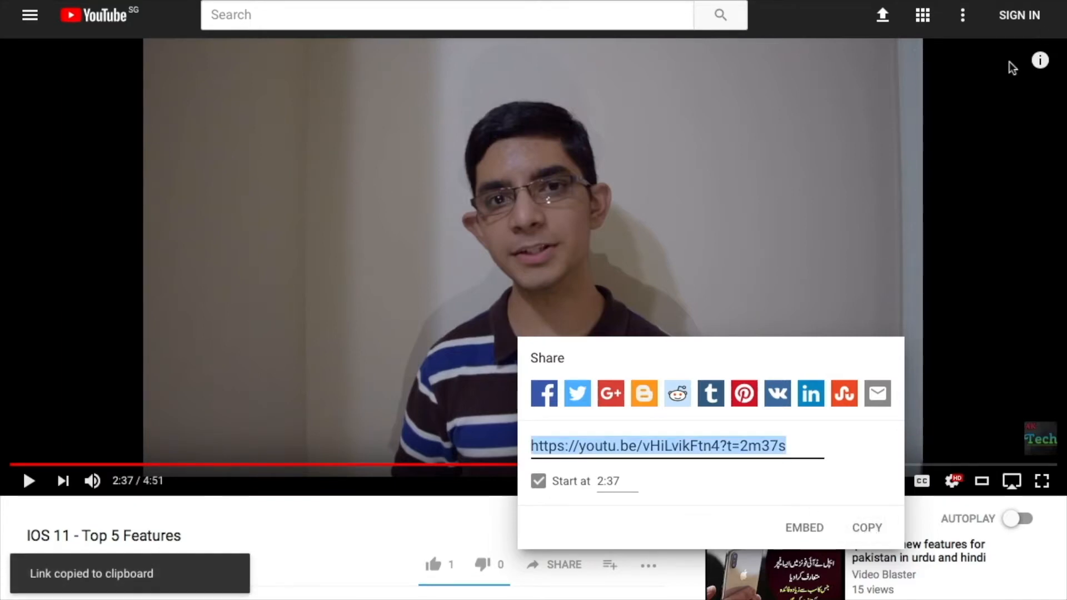
# Start a second Safari tab next to the YouTube video
pyautogui.click(789, 2)
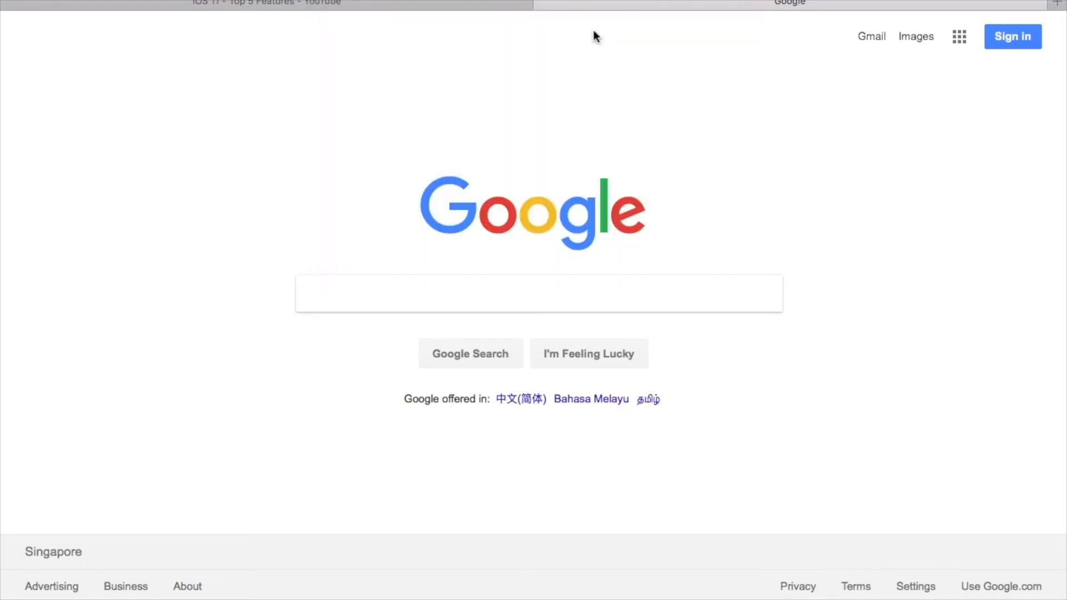
pyautogui.click(789, 2)
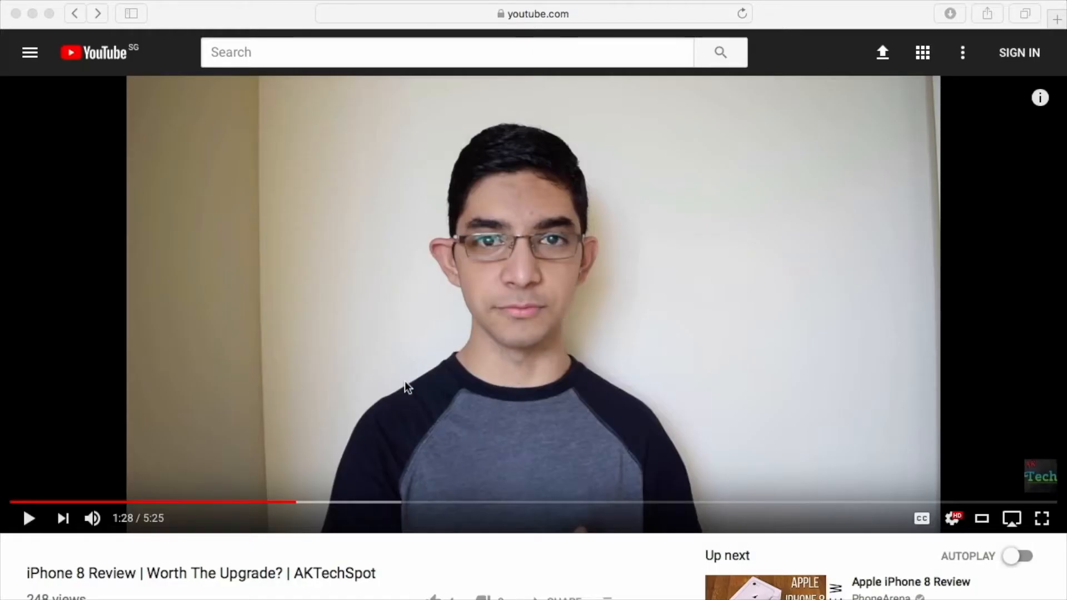
pyautogui.moveTo(347, 365)
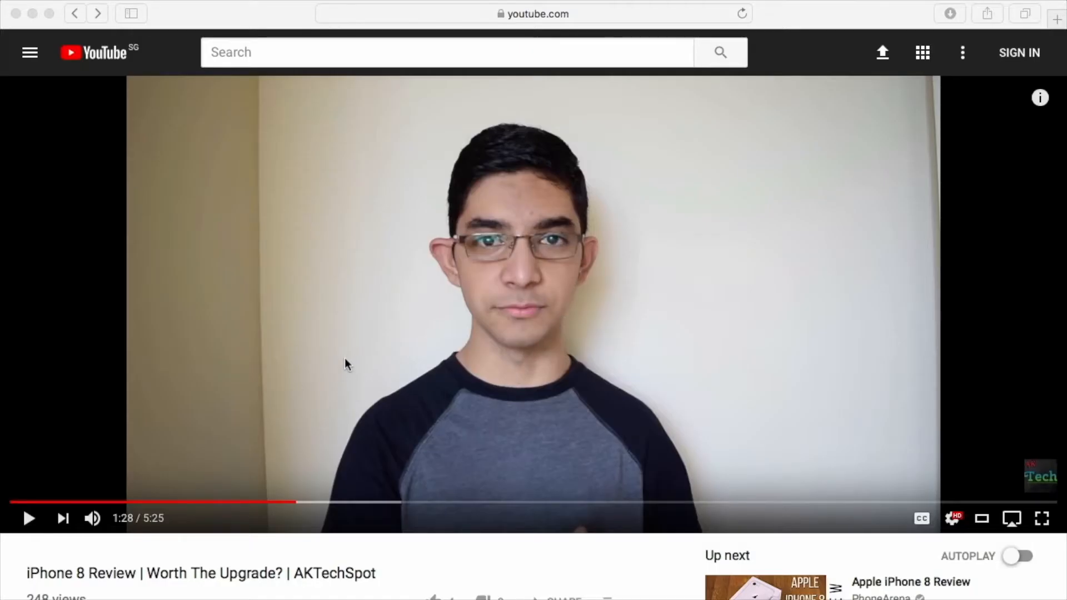
pyautogui.moveTo(417, 35)
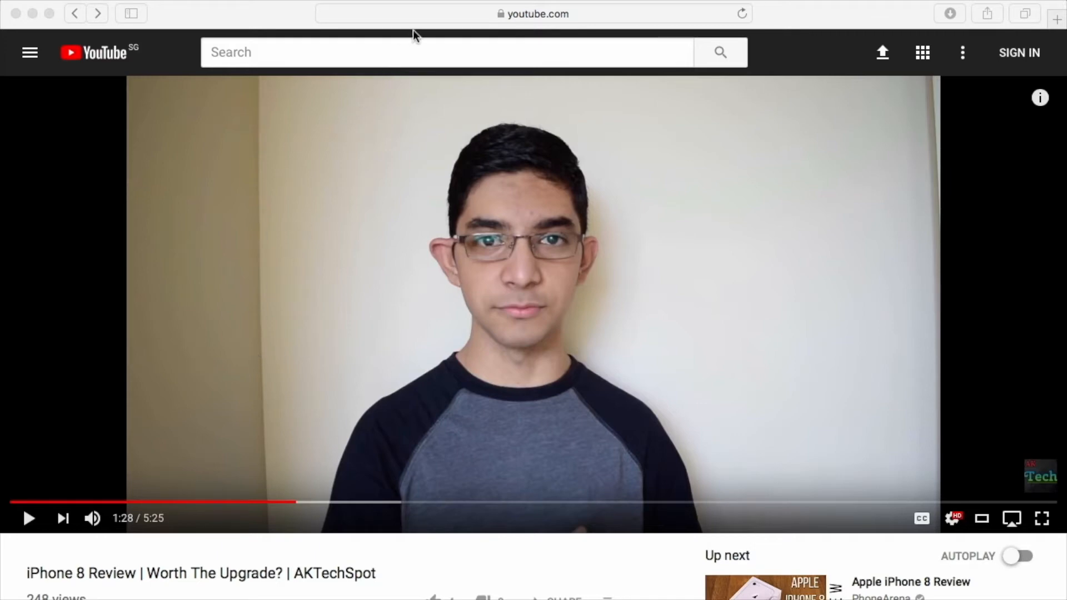
# Select the full YouTube URL of the 'iPhone 8 Review' page in the address bar
pyautogui.click(532, 13)
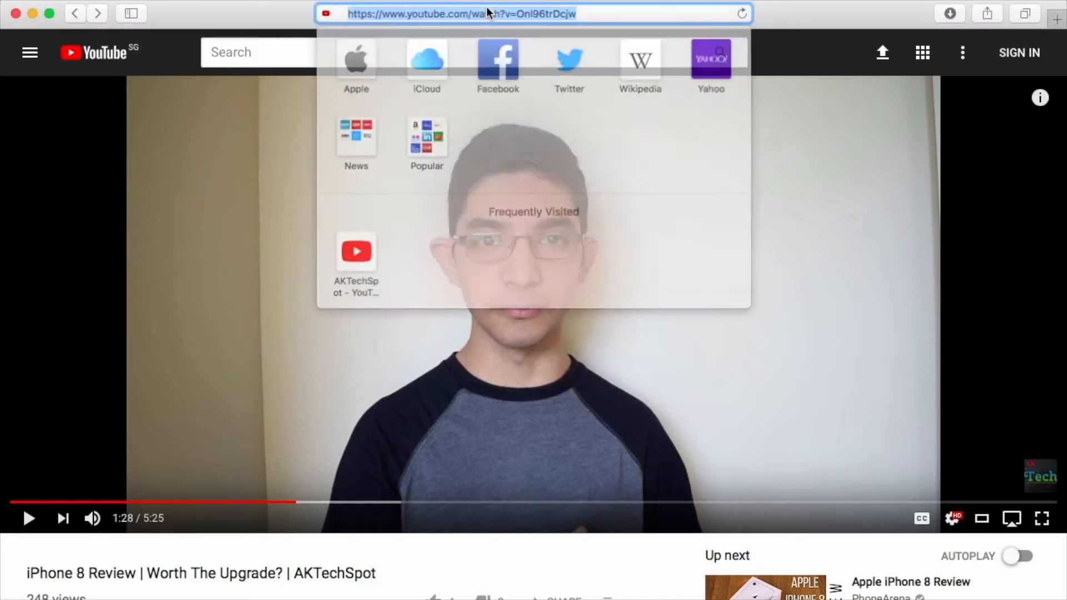